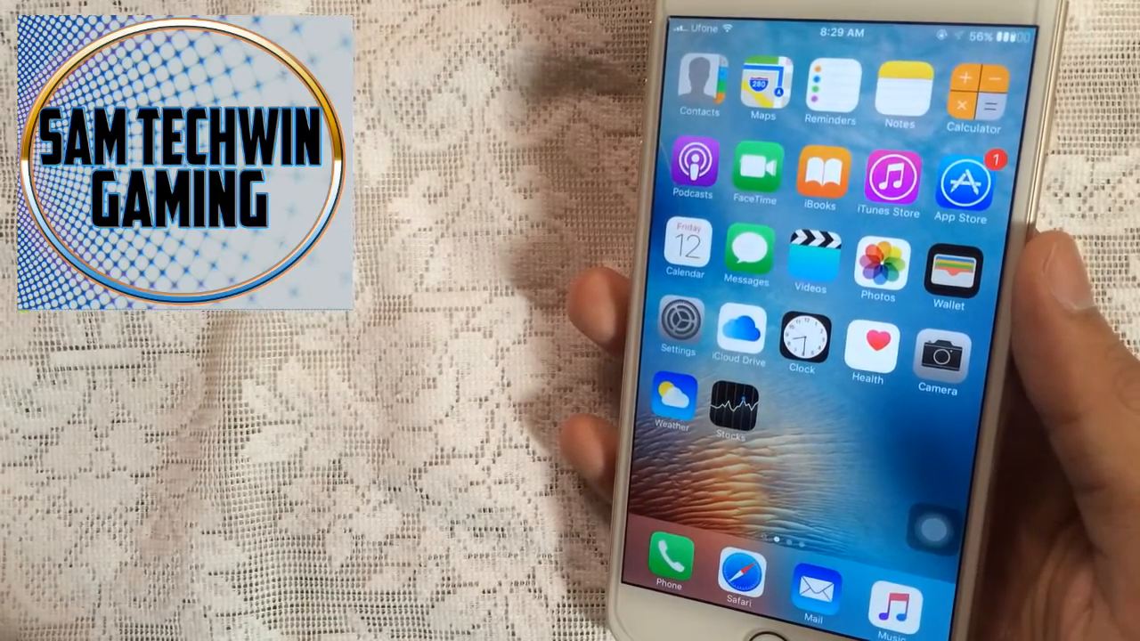
Step: Launch Cydia from the second home-screen page
scroll("left", 3)
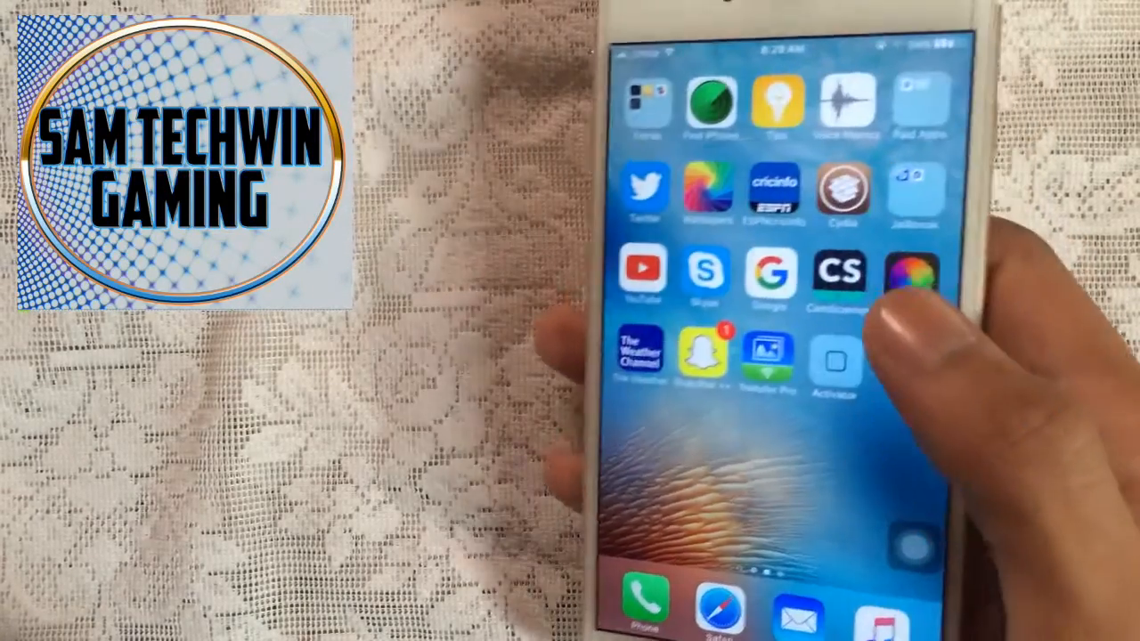
left_click(838, 196)
type("Cydia era")
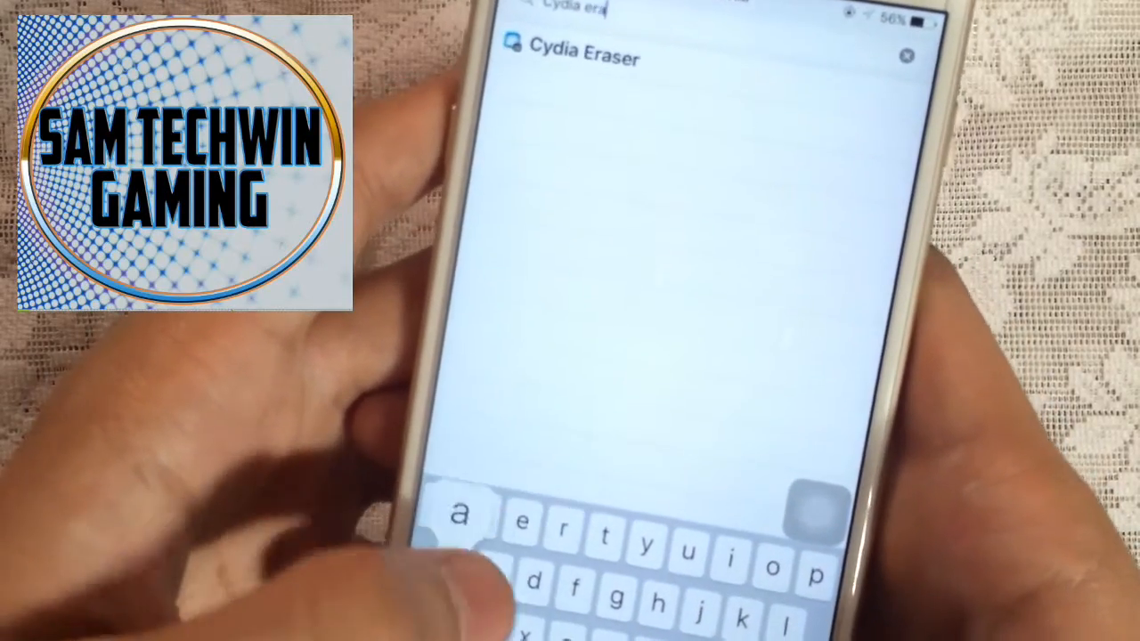
Step: Install the Cydia Eraser package and wait for the log to read Complete
left_click(570, 57)
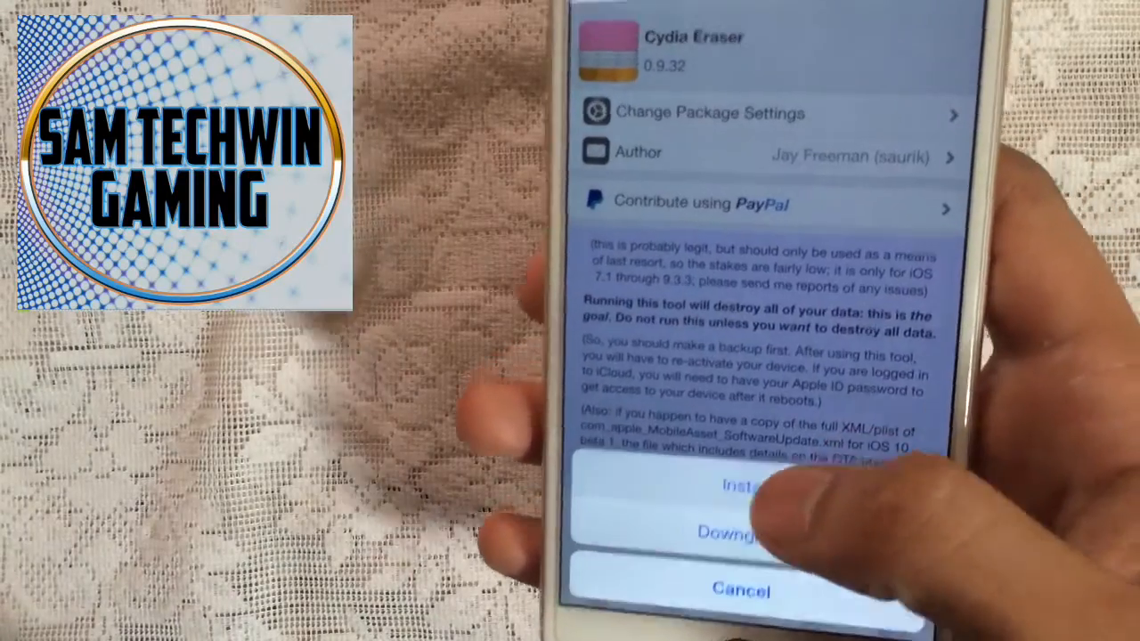
left_click(741, 485)
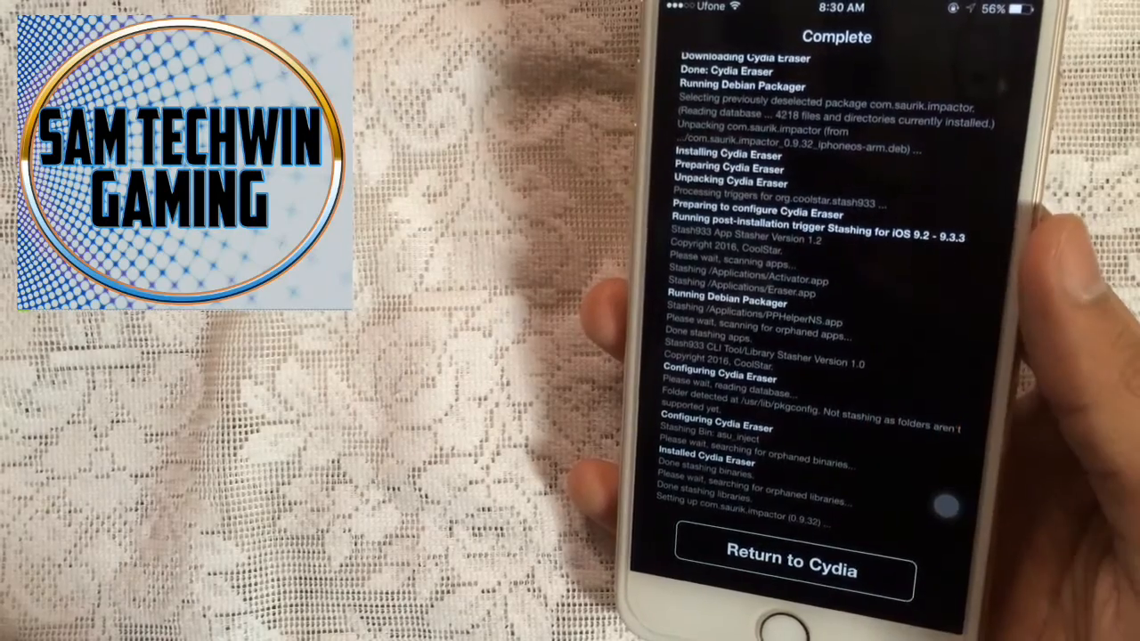
Step: Return from the finished install and launch Cydia Eraser from the home screen
left_click(791, 563)
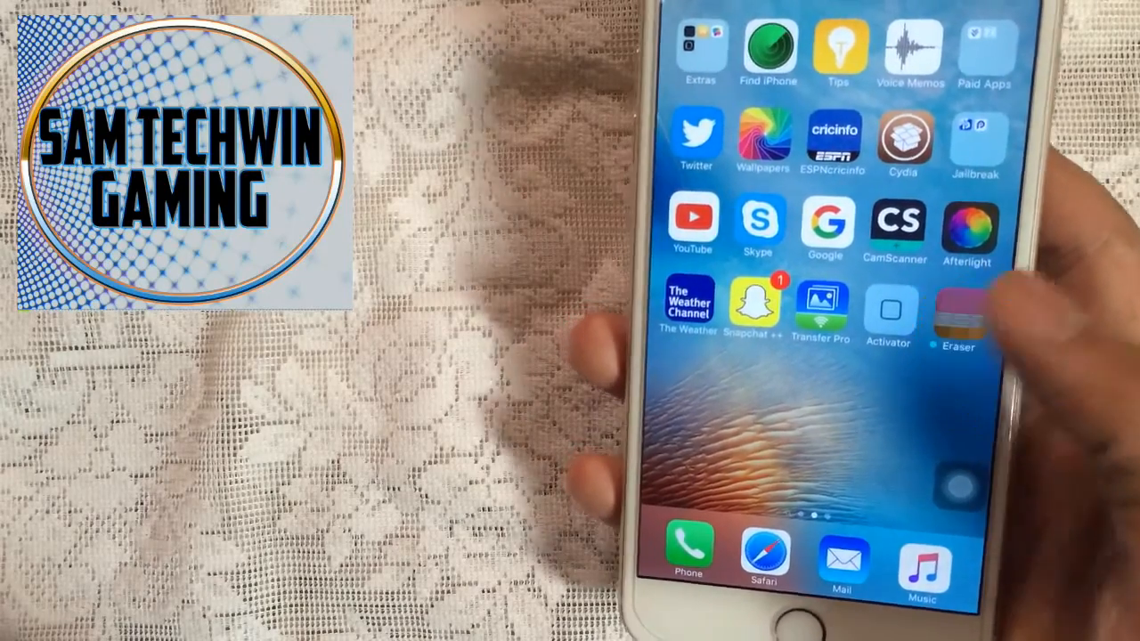
left_click(959, 317)
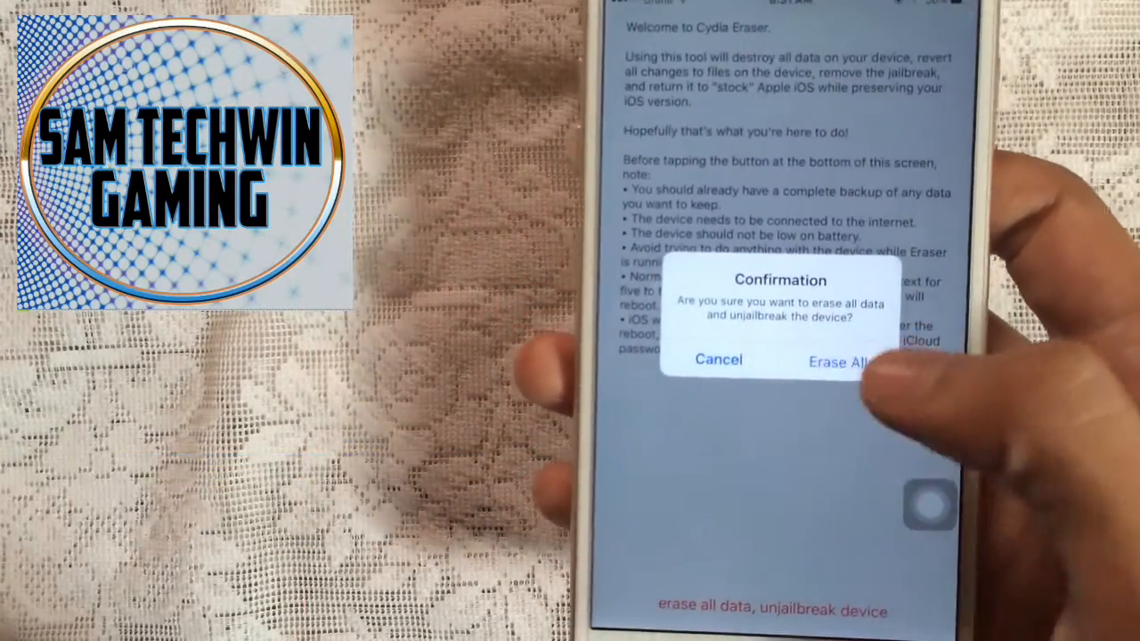
Step: Confirm Erase All so the device wipes, unjailbreaks and reboots into setup
left_click(841, 364)
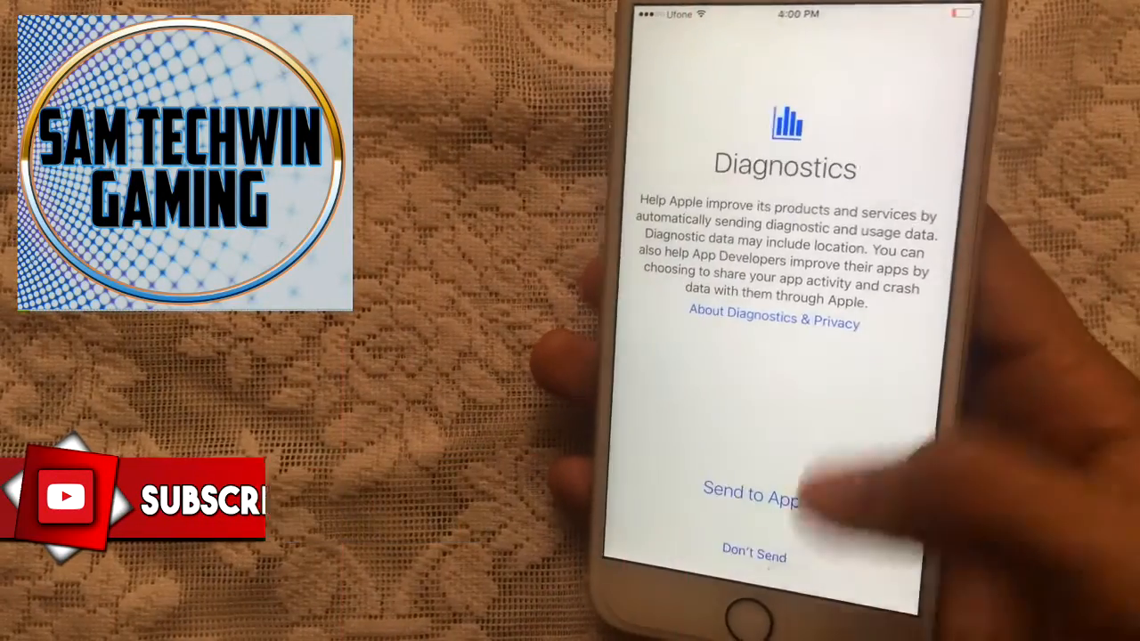
Step: Answer the Diagnostics and Display Zoom setup screens to reach the clean home screen
left_click(751, 498)
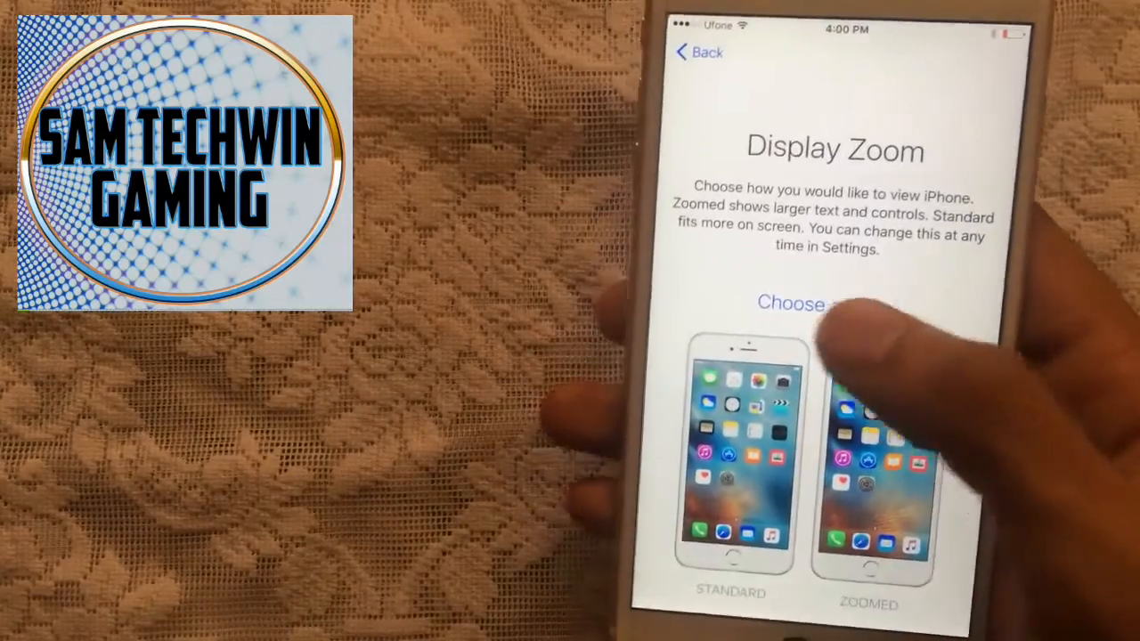
left_click(791, 303)
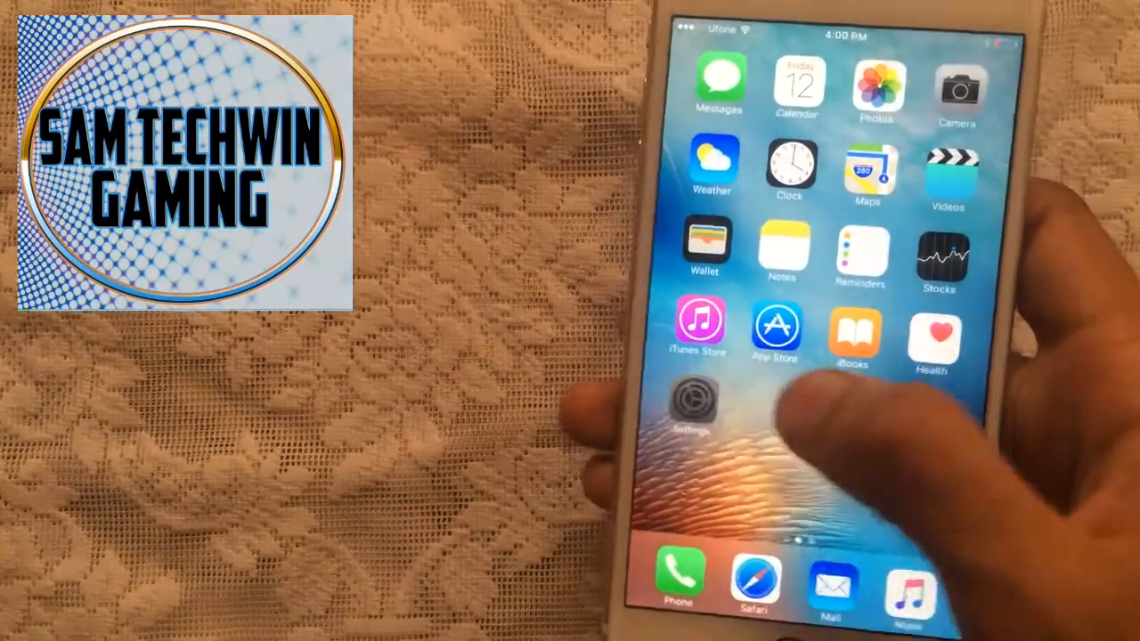
left_click(692, 400)
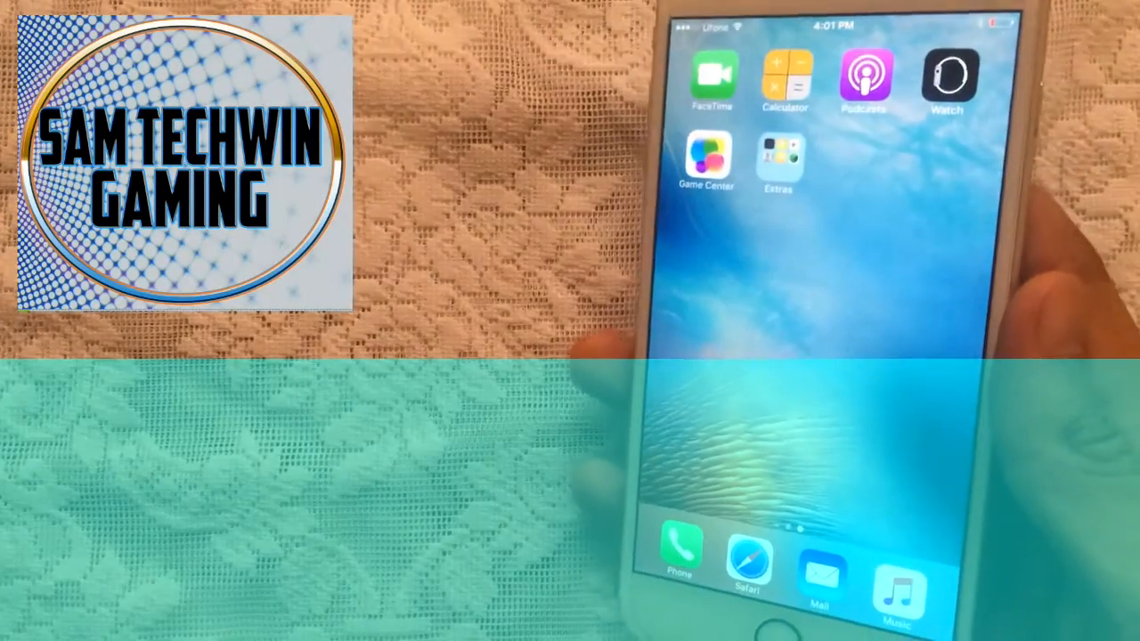
scroll("right", 3)
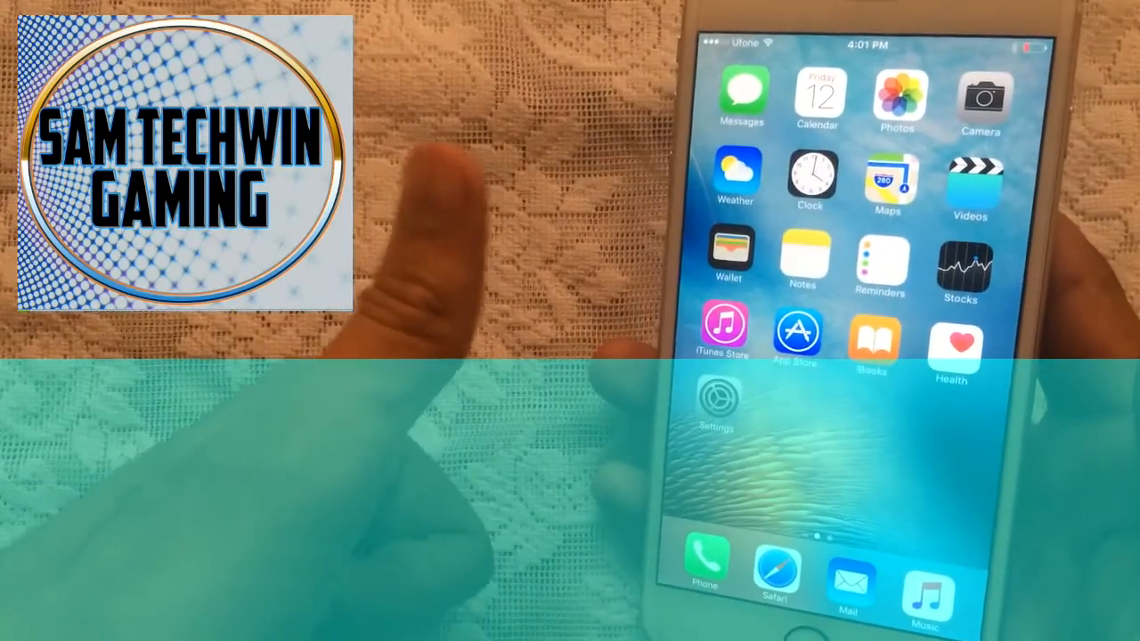